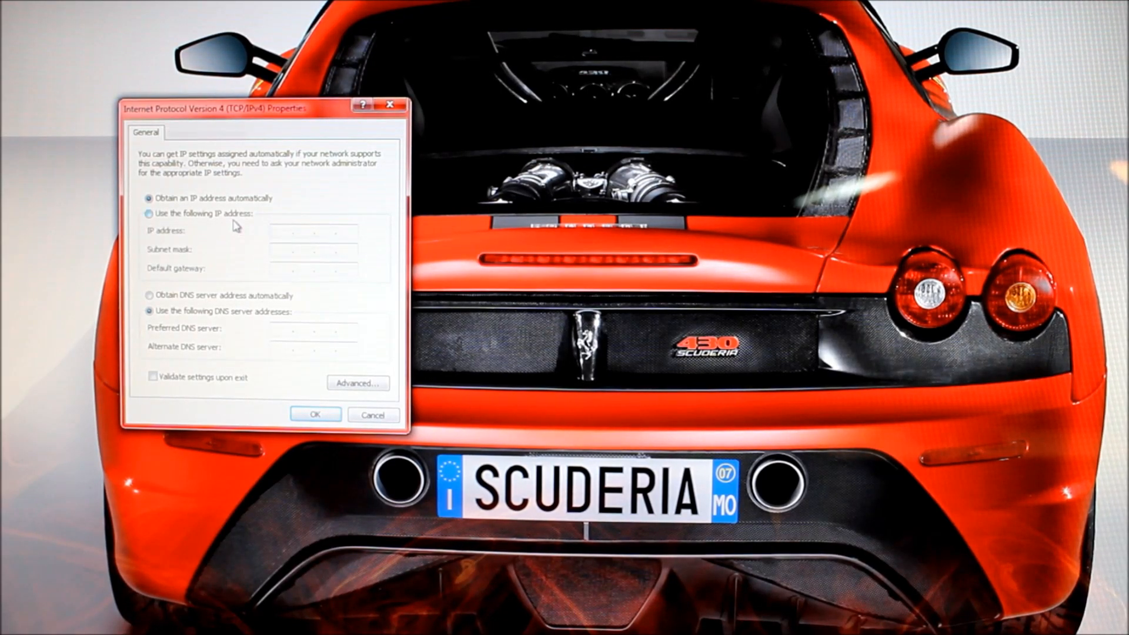
Assign static IP 192.168.1.2 with mask 255.255.255.0, then reload the router page at 192.168.1.1.
click(149, 213)
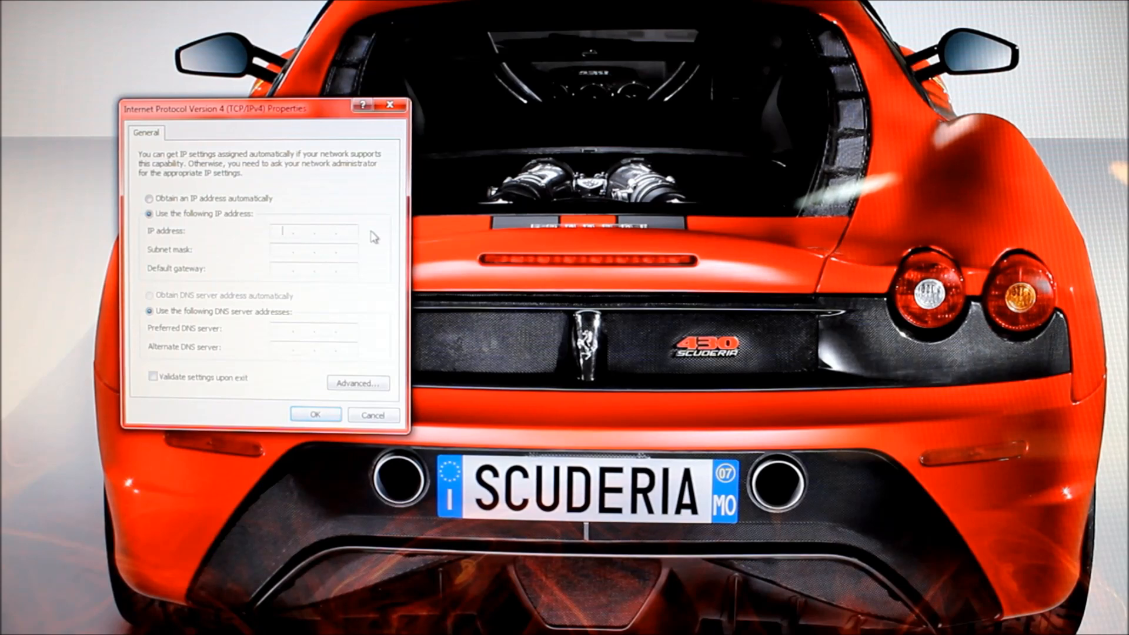
text(192.168)
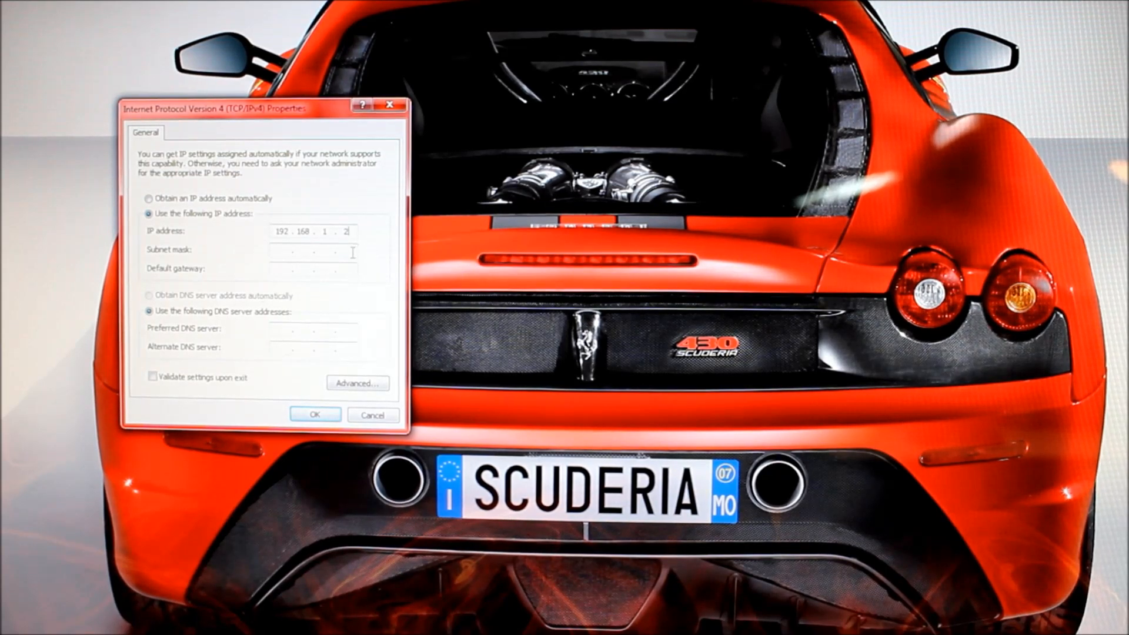
text(255.255.255.0)
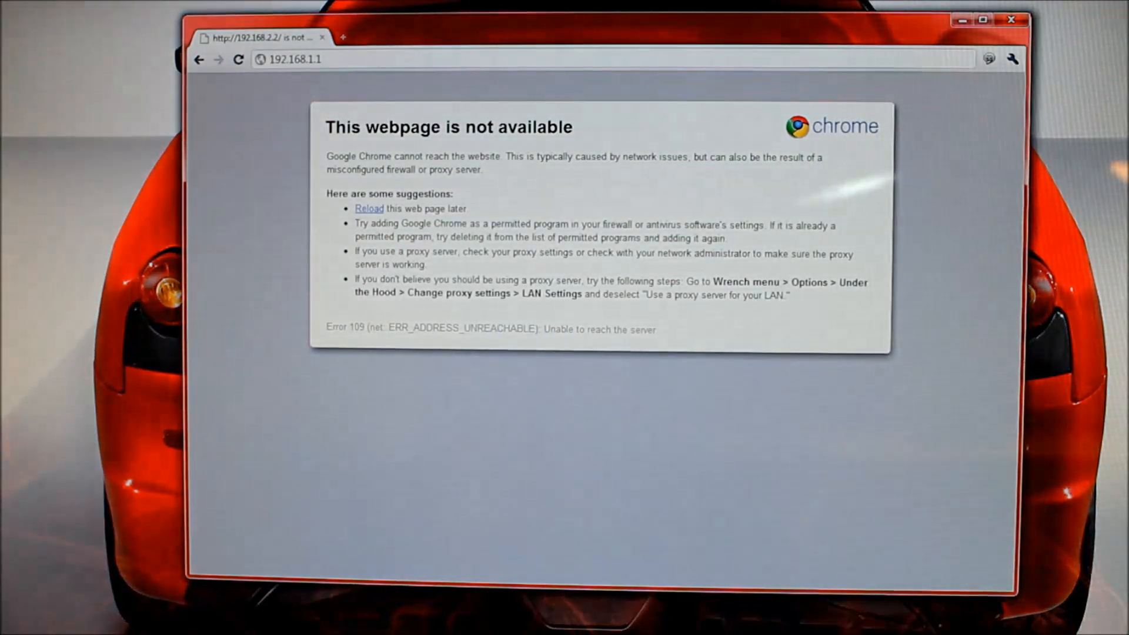
click(292, 59)
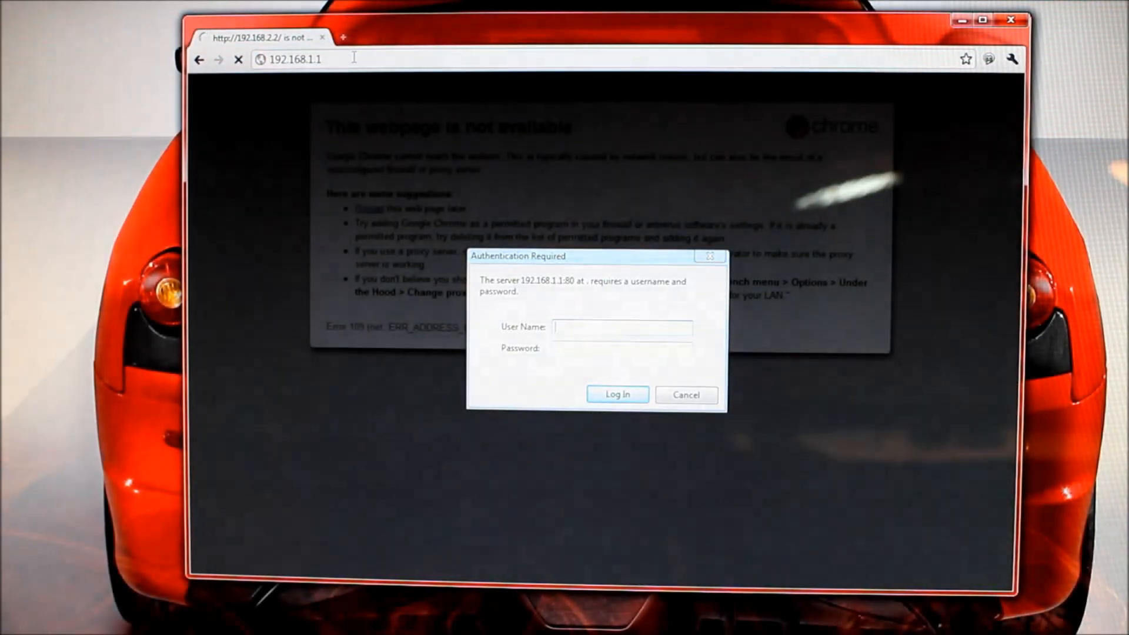
Submit the router login with user name 'admin' and its password.
text(admin)
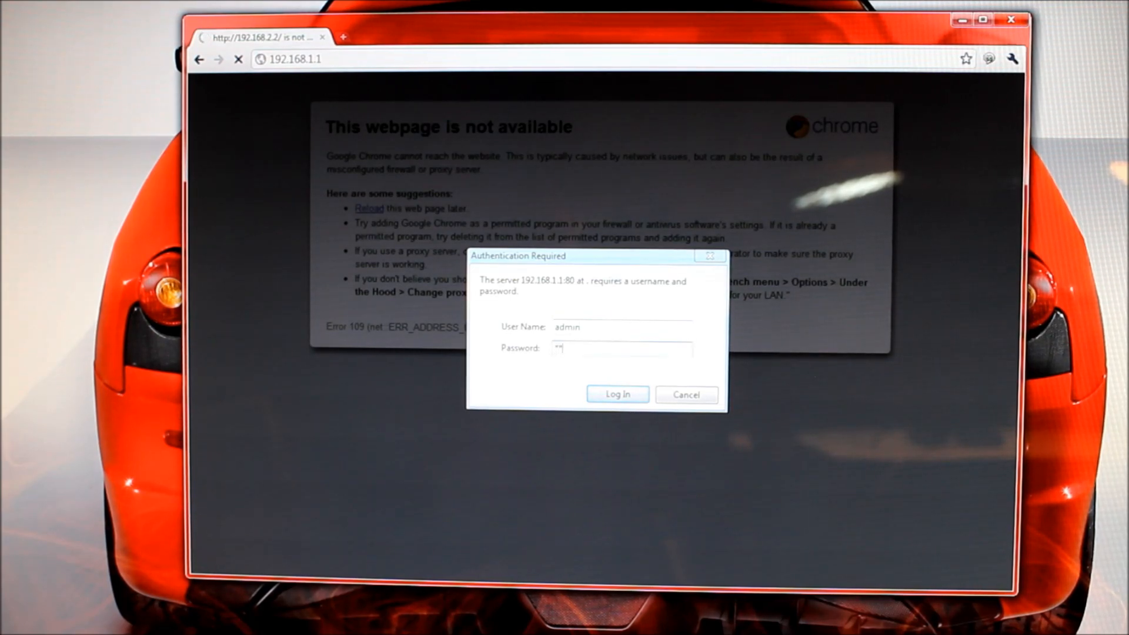
click(617, 394)
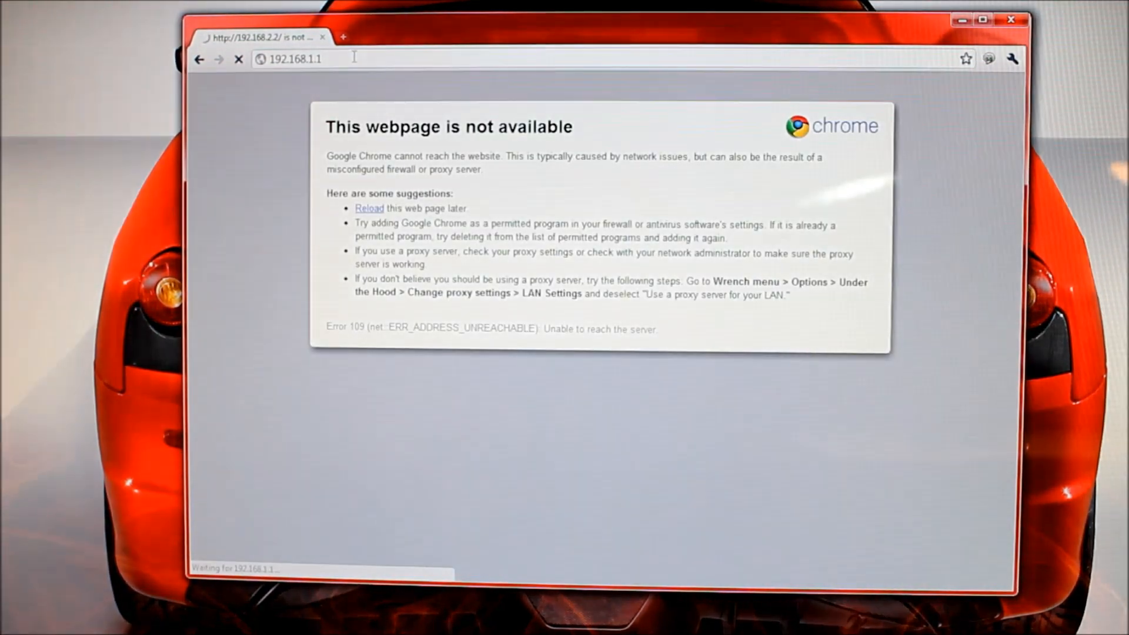